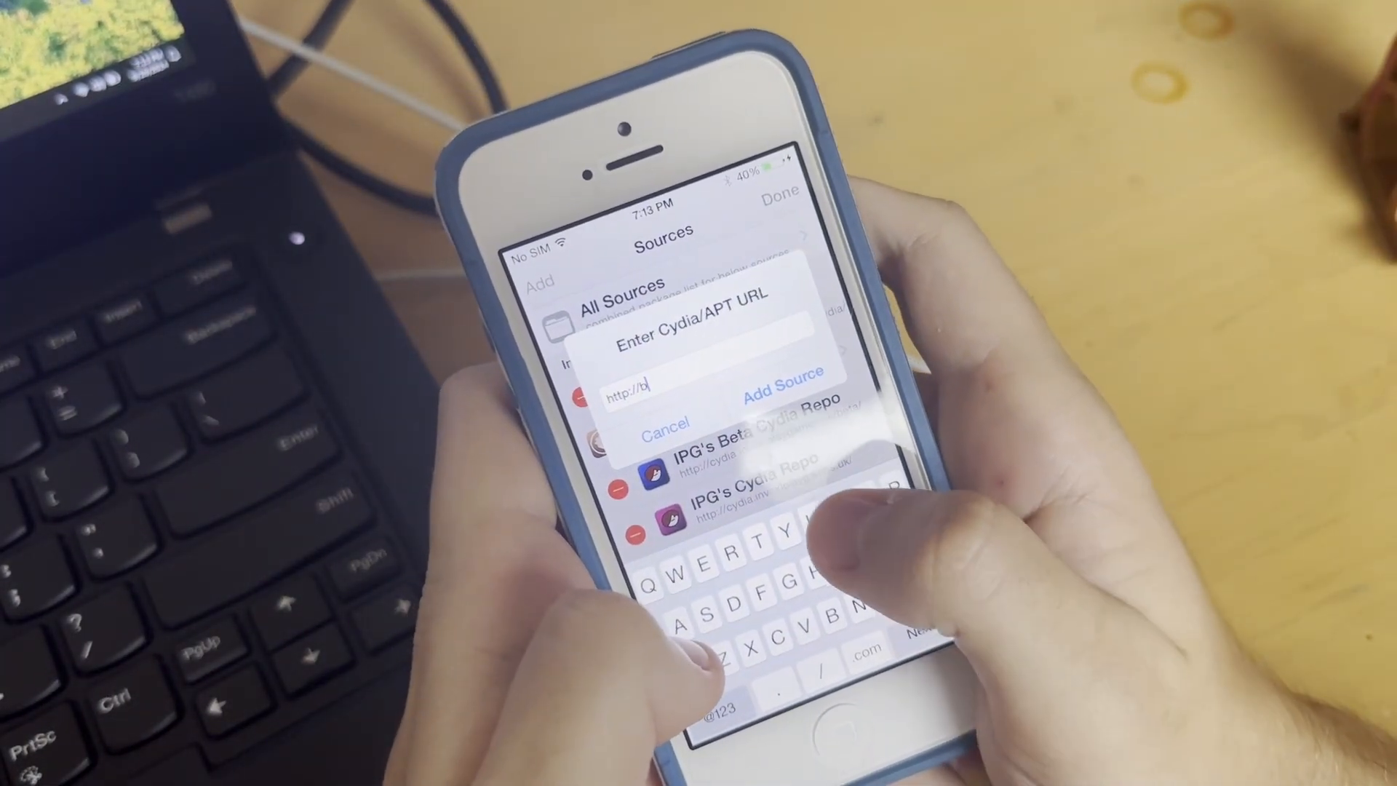
Step: Enter the bigfloppa234 repository URL into the Cydia/APT URL prompt to add the source
text(igip)
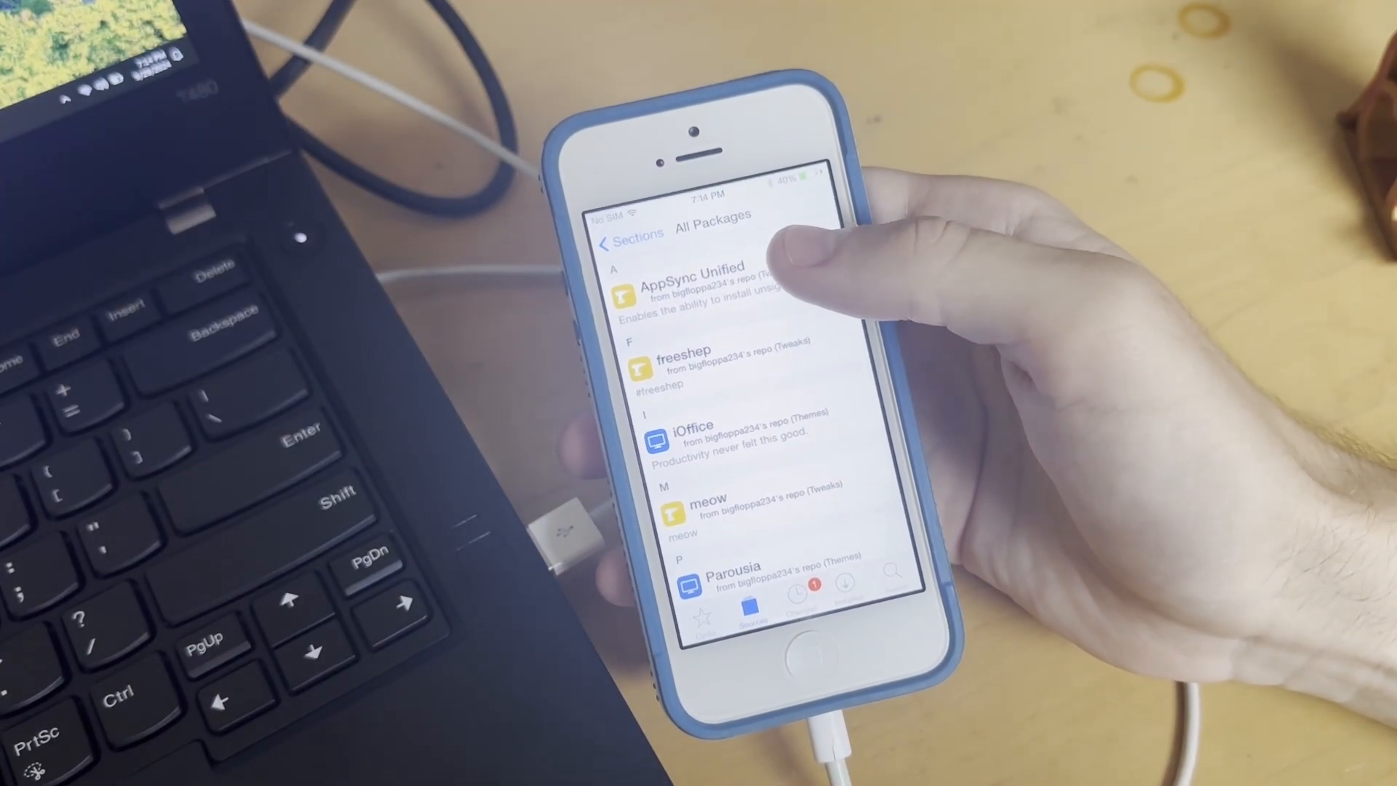
Step: Browse the new repo's All Packages list and bring up the AppSync Unified (110.0) package page
click(690, 285)
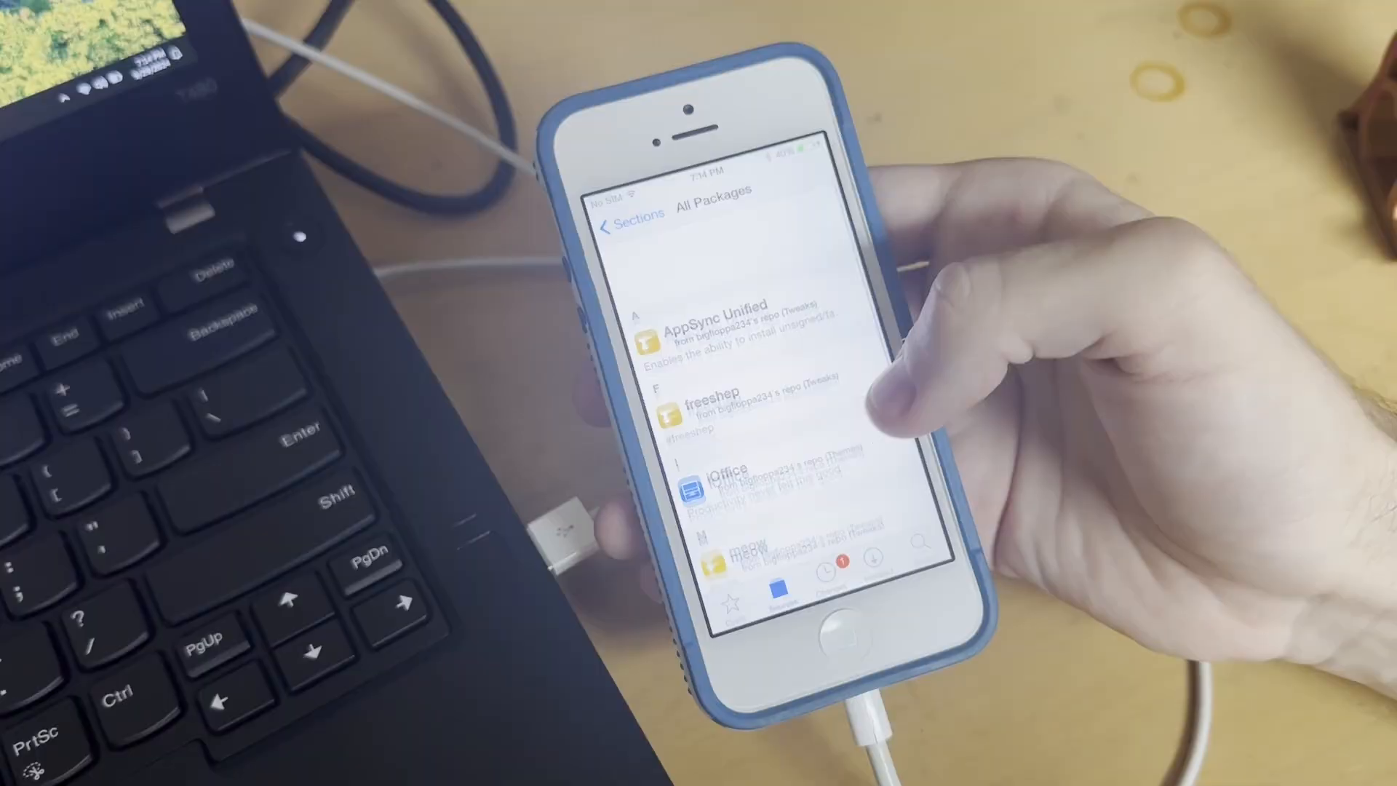
click(712, 321)
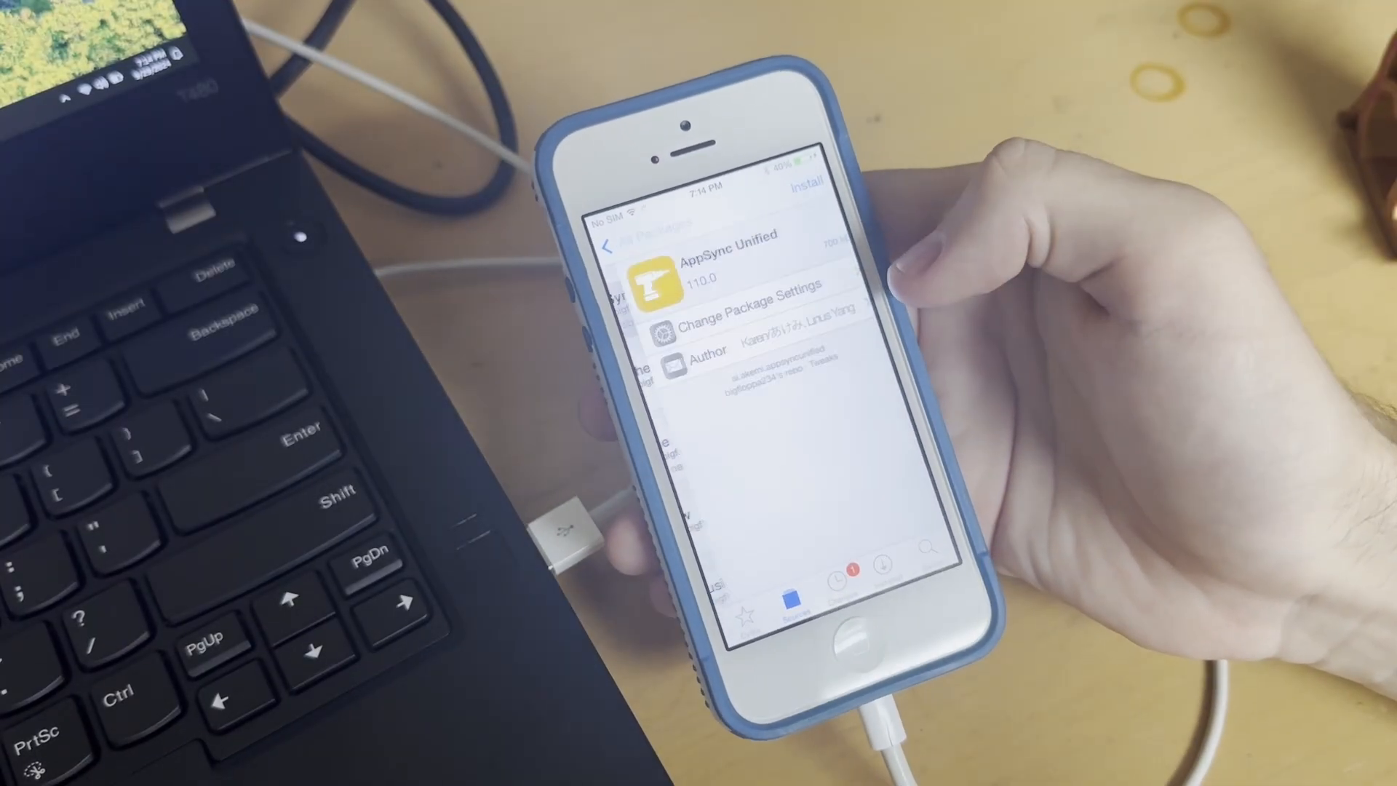